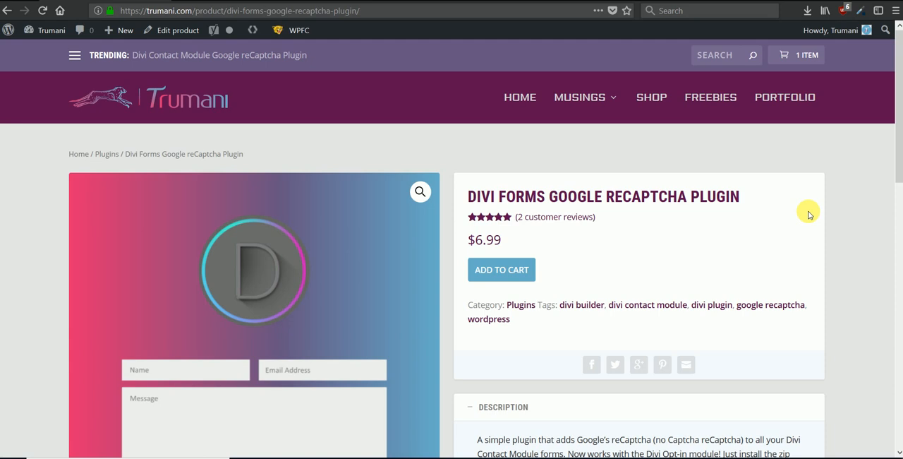
{"action": "mouse_move", "coordinate": [798, 215]}
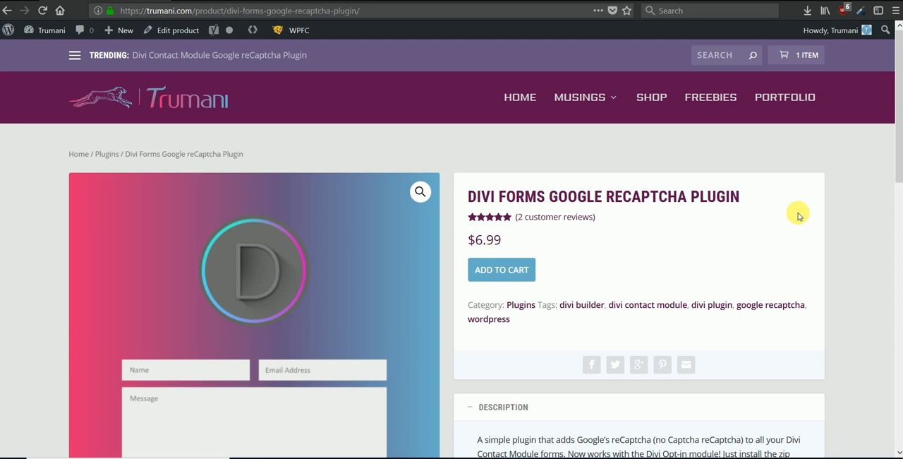
{"action": "mouse_move", "coordinate": [522, 243]}
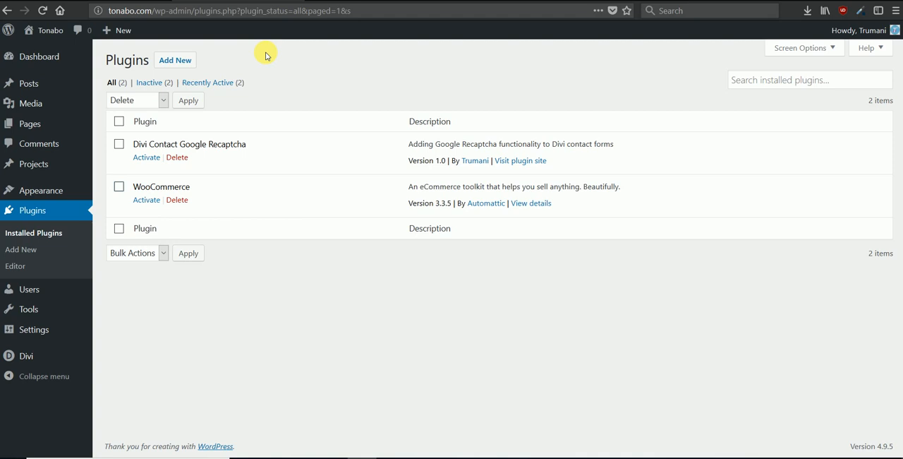
{"action": "mouse_move", "coordinate": [175, 60]}
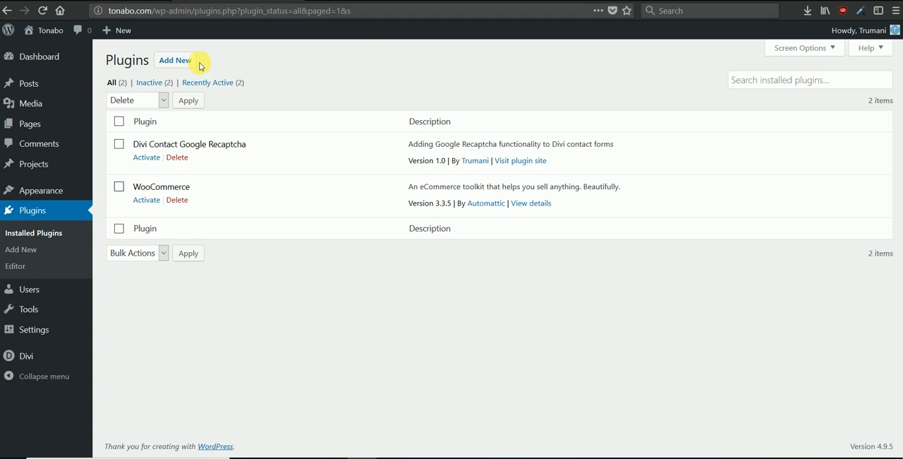
{"action": "mouse_move", "coordinate": [208, 134]}
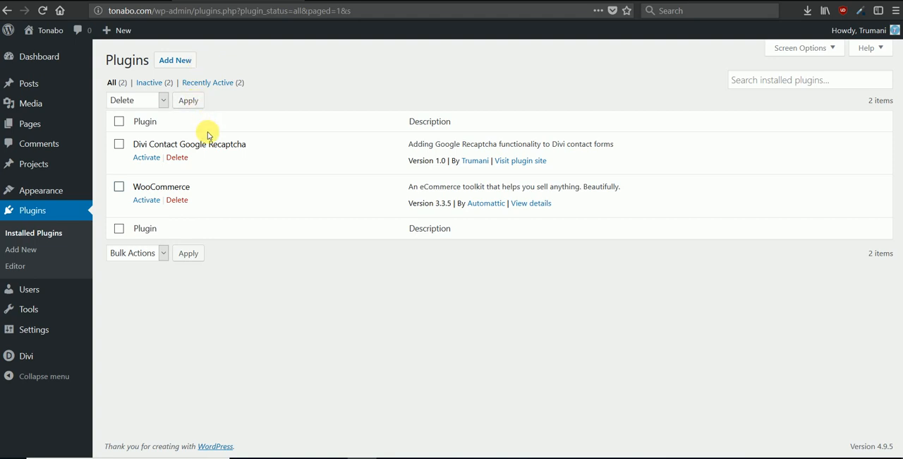
Activate the Divi Contact Google Recaptcha plugin from the installed plugins list
{"action": "left_click", "coordinate": [146, 157]}
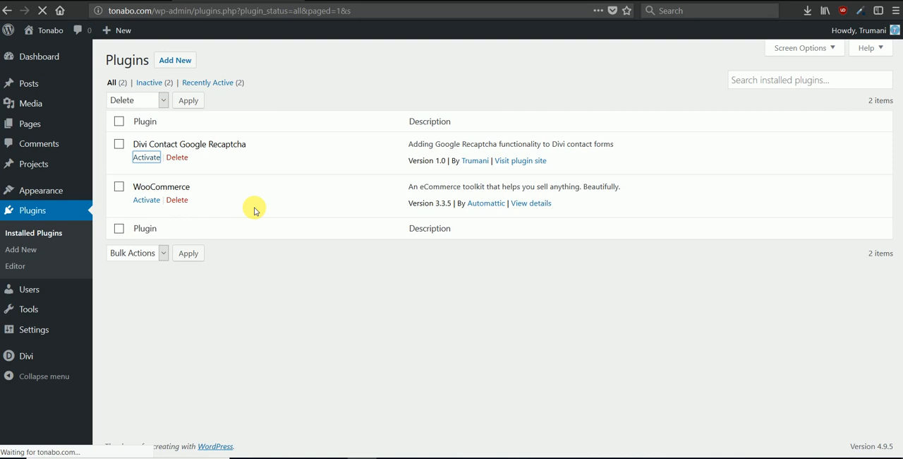
{"action": "left_click", "coordinate": [146, 157]}
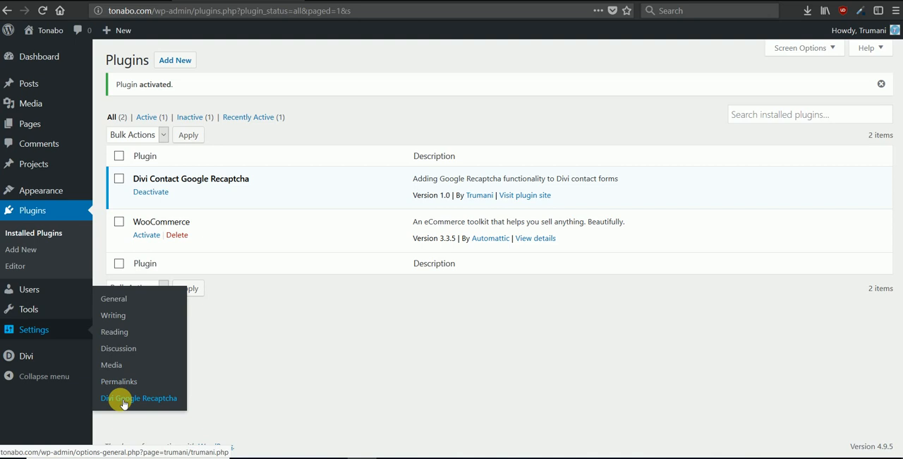
Go to the Divi Google Recaptcha settings page under Settings
{"action": "left_click", "coordinate": [143, 398]}
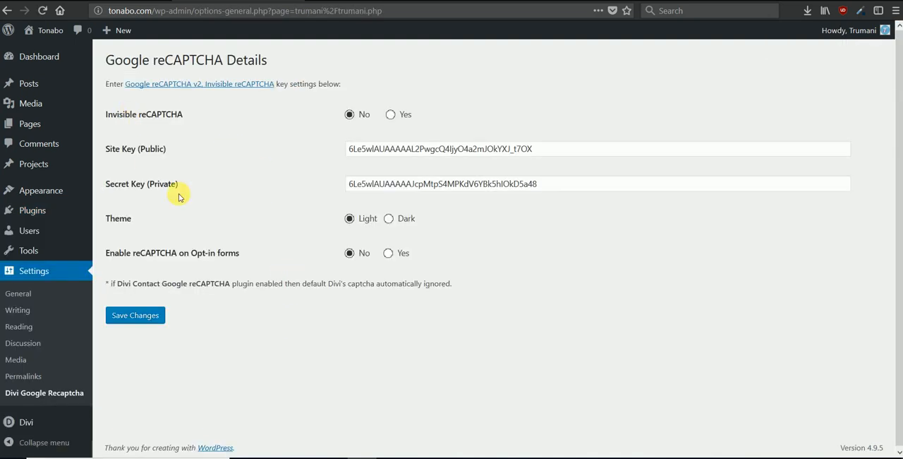
{"action": "mouse_move", "coordinate": [127, 84]}
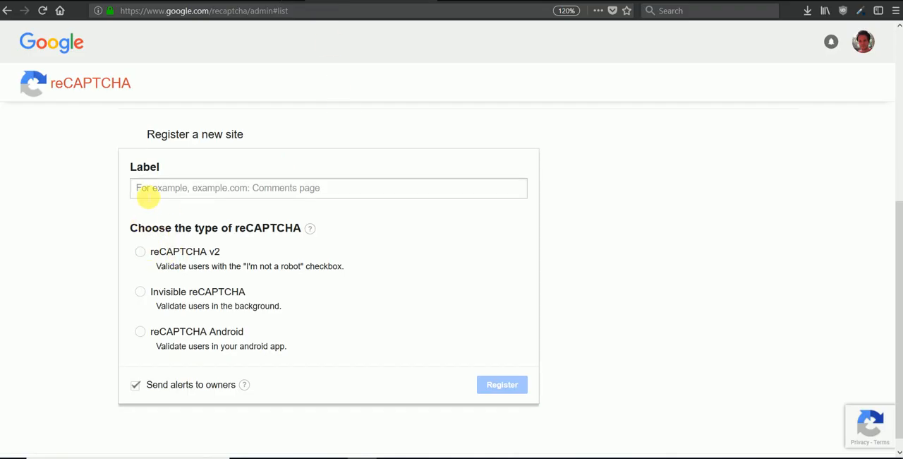
{"action": "mouse_move", "coordinate": [232, 167]}
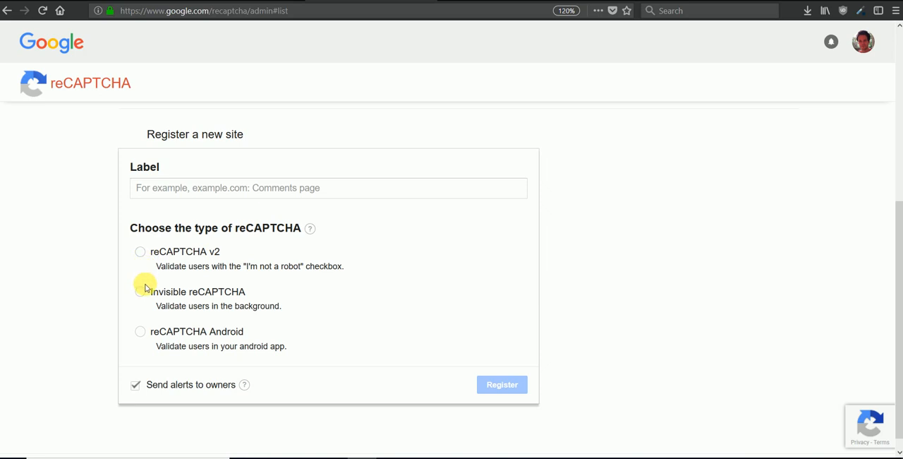
{"action": "mouse_move", "coordinate": [385, 273]}
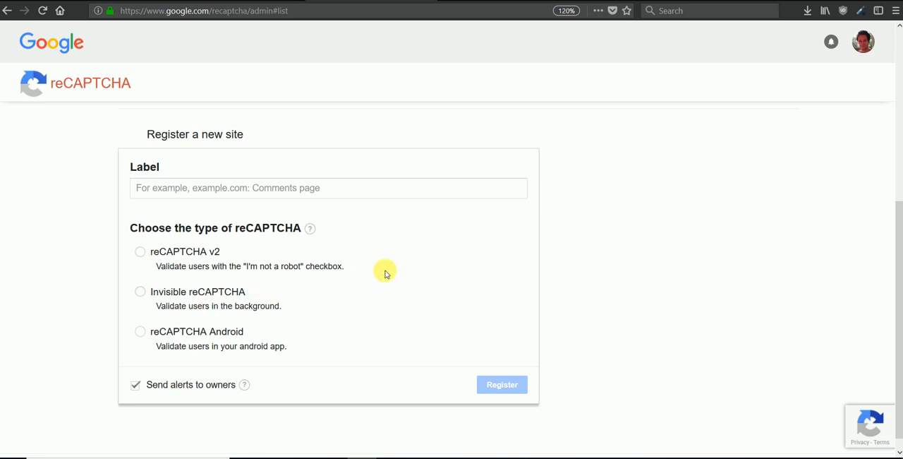
{"action": "mouse_move", "coordinate": [218, 271]}
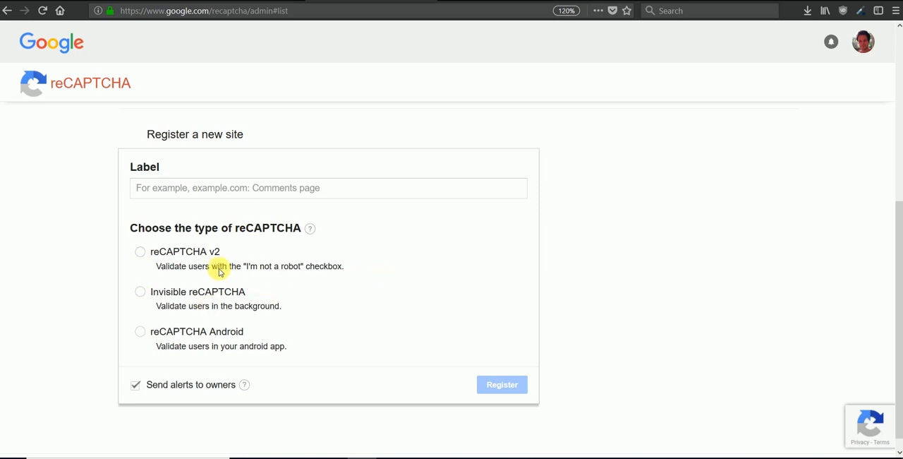
{"action": "mouse_move", "coordinate": [163, 280]}
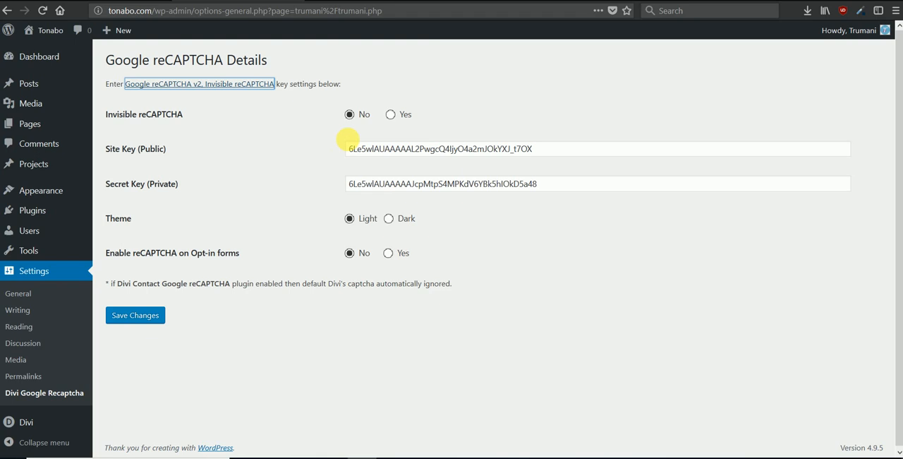
{"action": "mouse_move", "coordinate": [205, 113]}
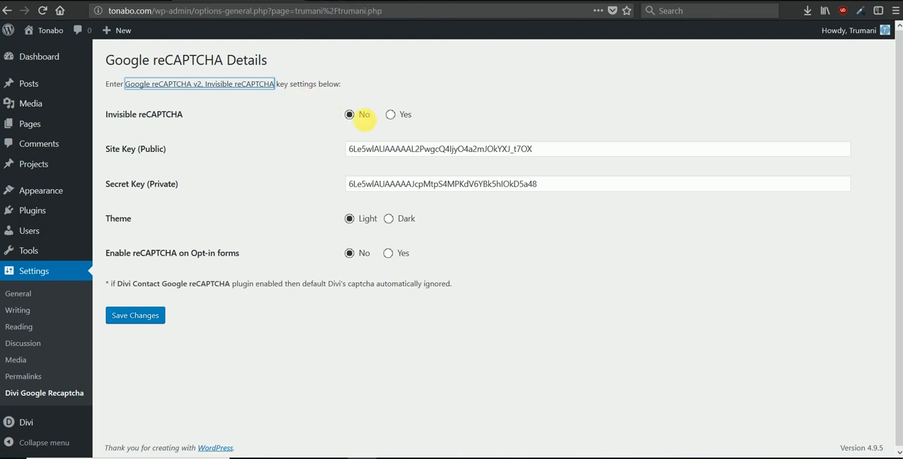
{"action": "mouse_move", "coordinate": [349, 218]}
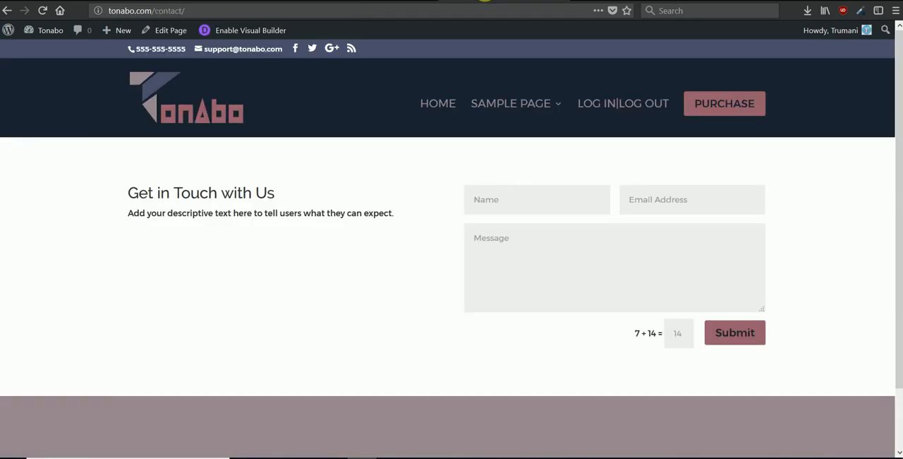
{"action": "mouse_move", "coordinate": [607, 369]}
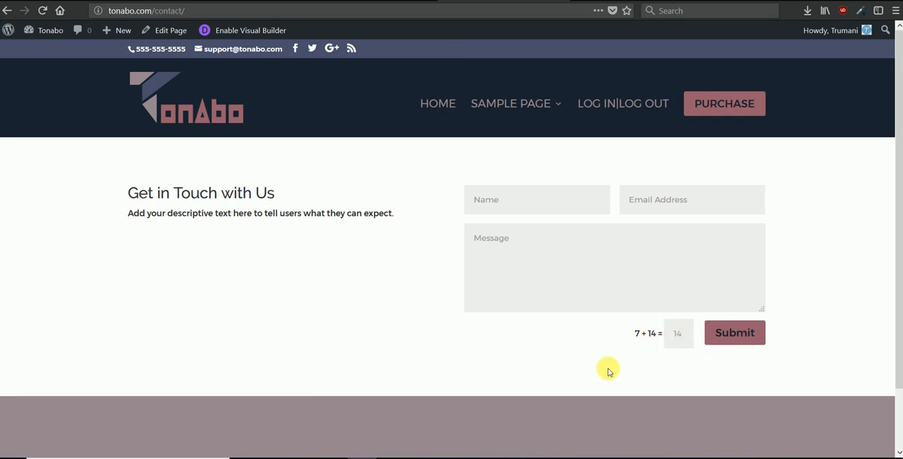
{"action": "mouse_move", "coordinate": [681, 344]}
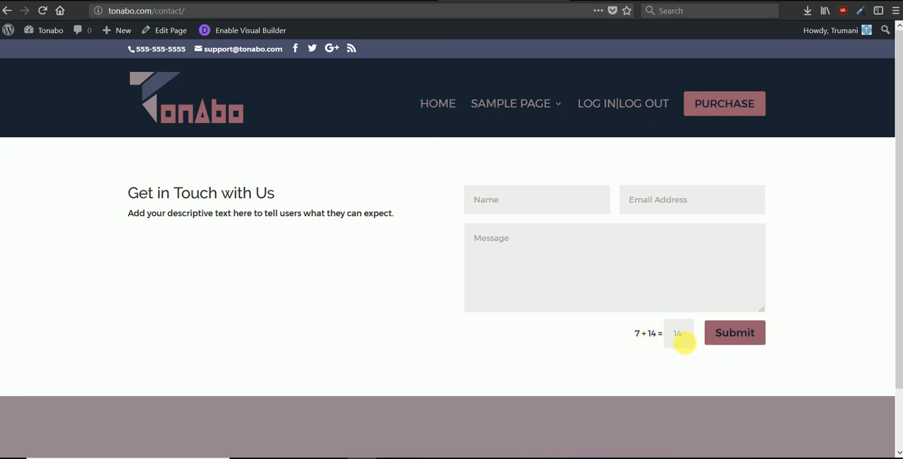
{"action": "mouse_move", "coordinate": [407, 213]}
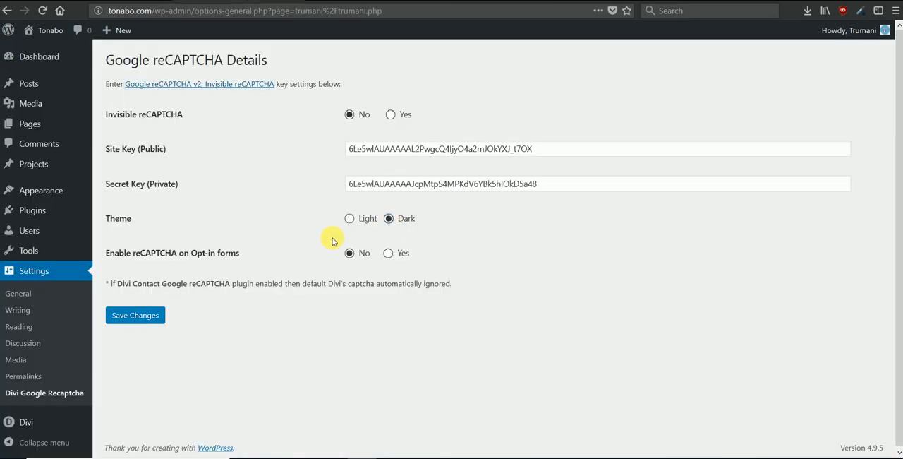
Turn on reCAPTCHA for opt-in forms and save the settings
{"action": "left_click", "coordinate": [386, 253]}
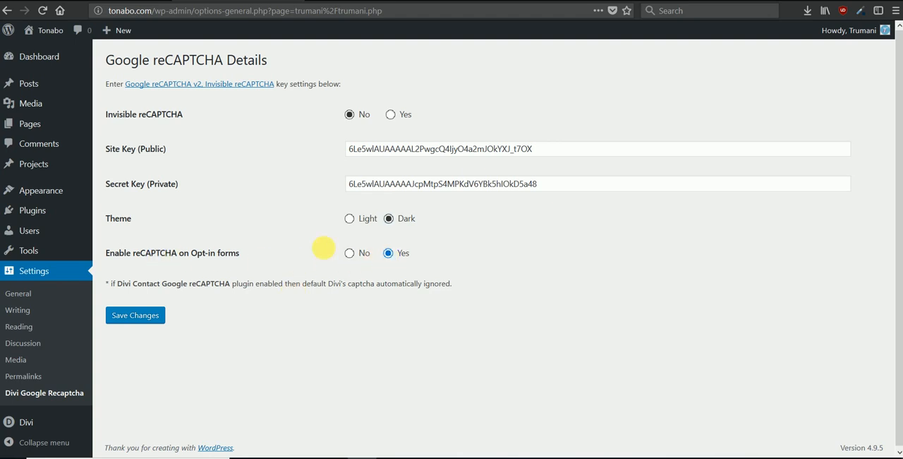
{"action": "left_click", "coordinate": [135, 314]}
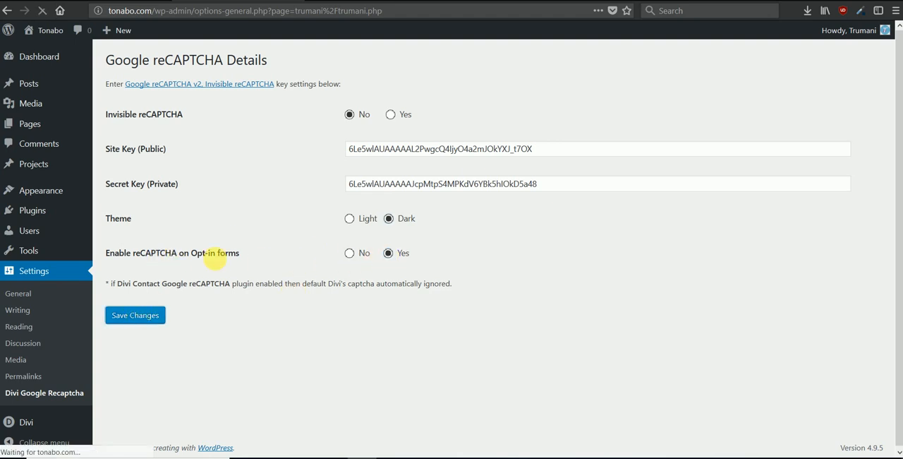
{"action": "left_click", "coordinate": [134, 315]}
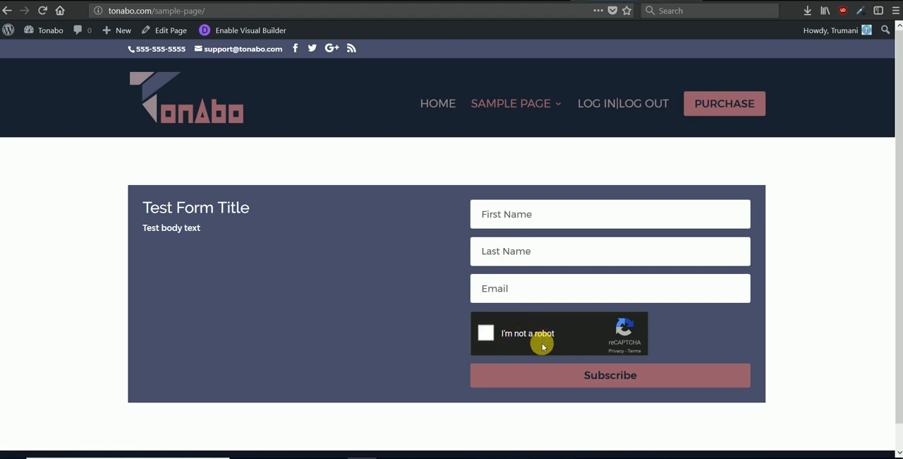
{"action": "mouse_move", "coordinate": [375, 323]}
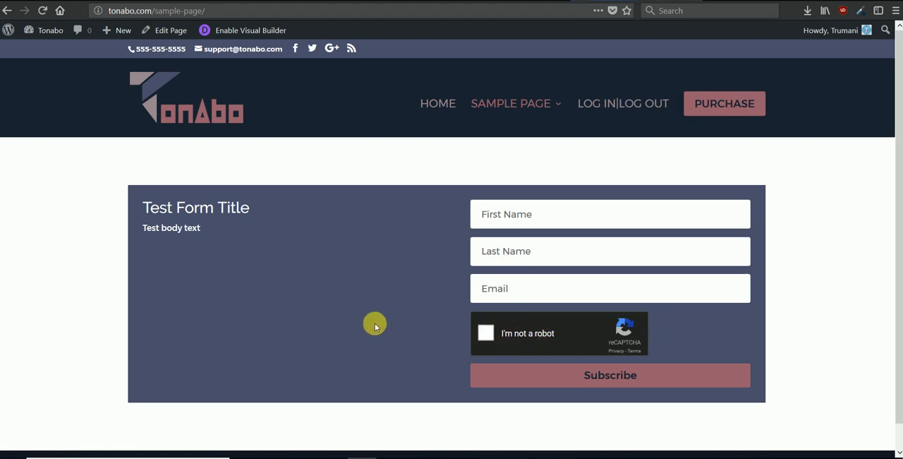